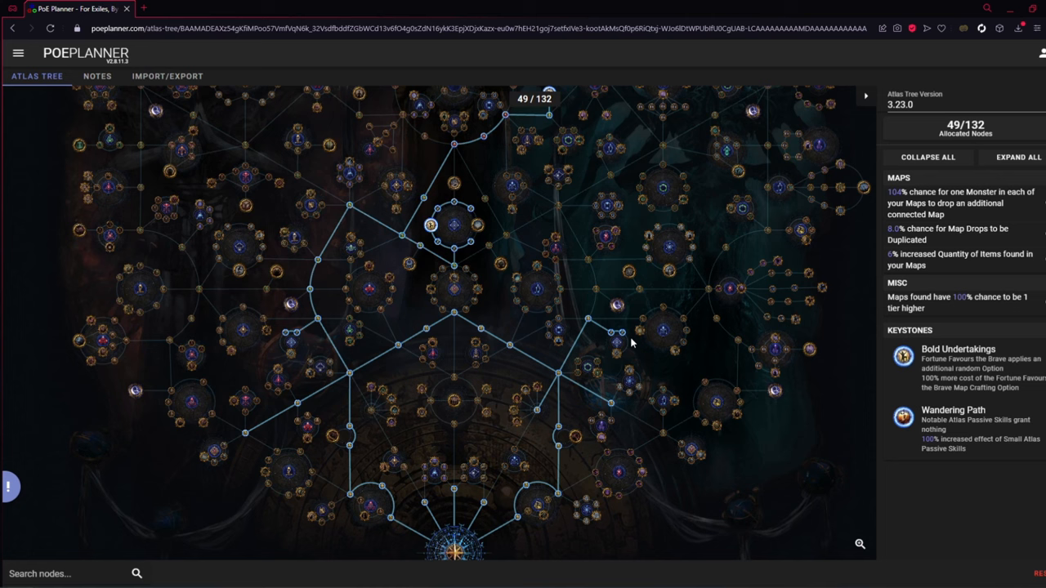
mouse_move(739, 161)
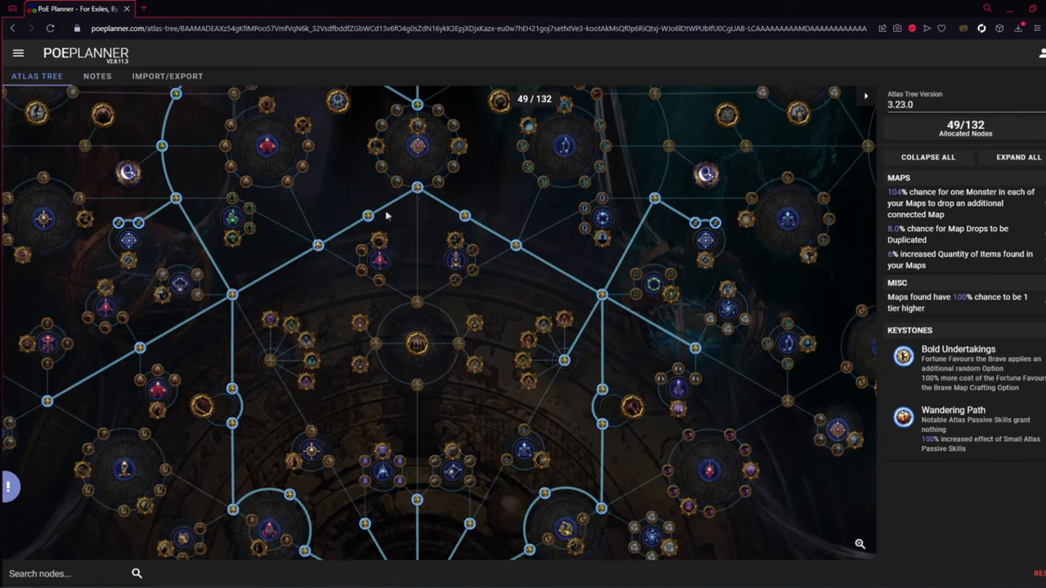
mouse_move(784, 409)
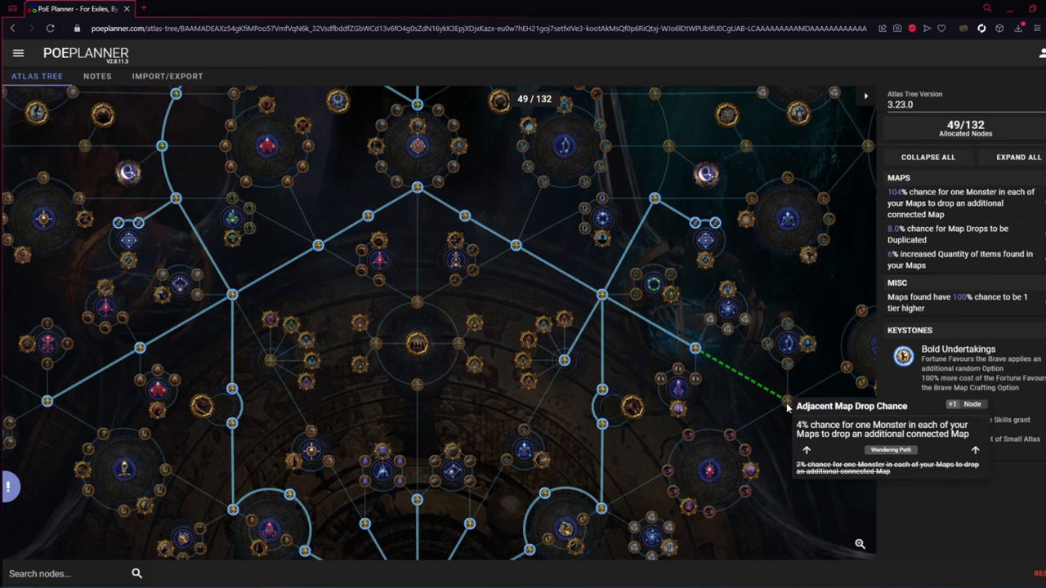
- Allocate the Adjacent Map Drop Chance node, reaching 50 of 132 atlas points
click(778, 395)
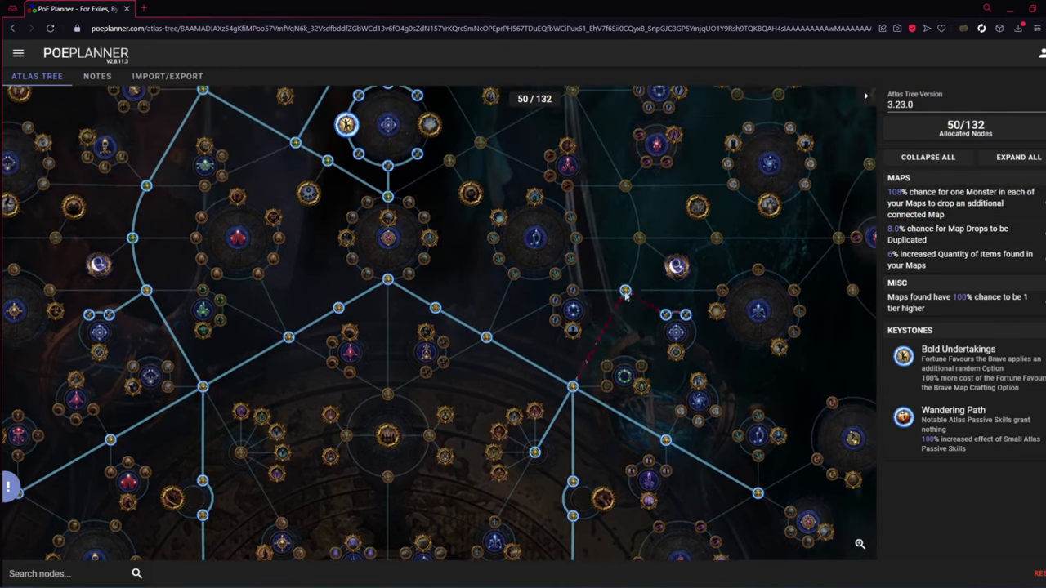
mouse_move(673, 307)
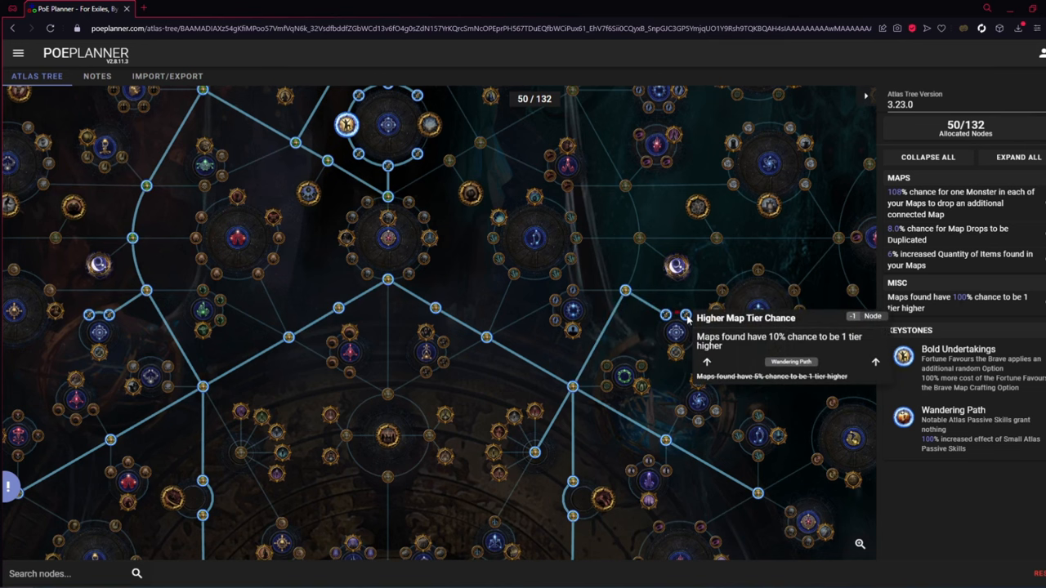
mouse_move(688, 366)
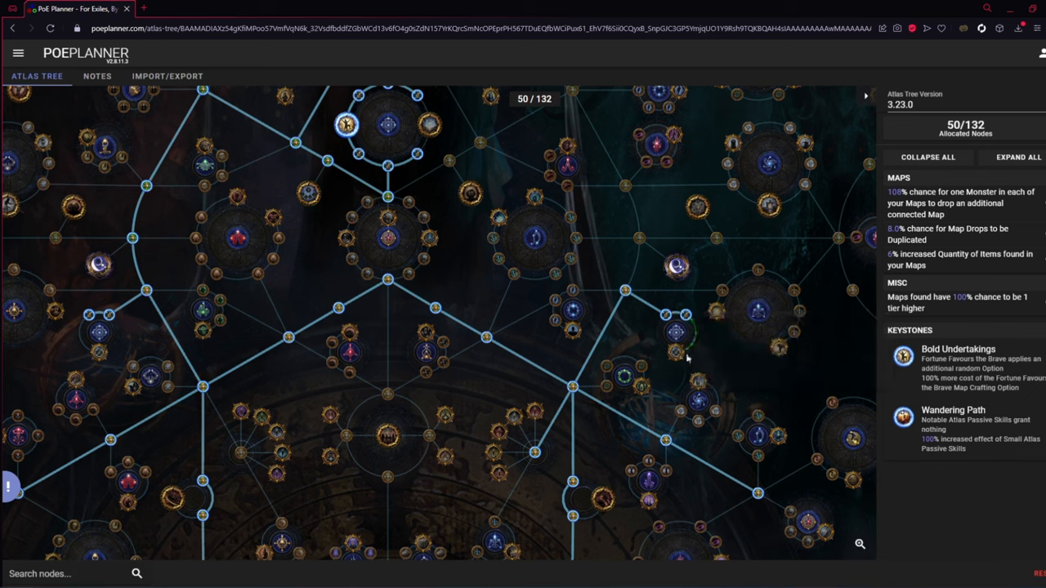
mouse_move(677, 335)
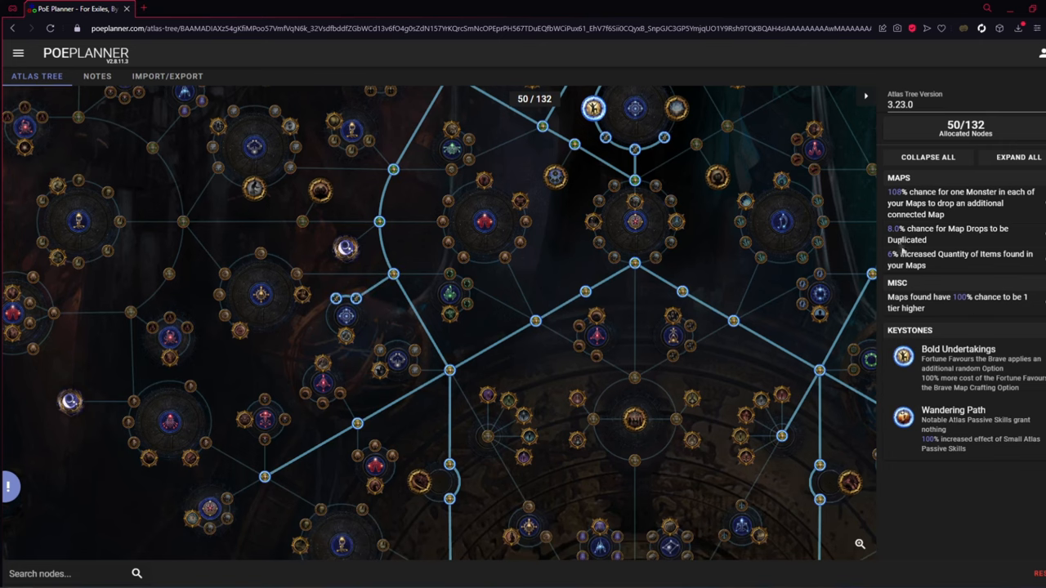
mouse_move(742, 373)
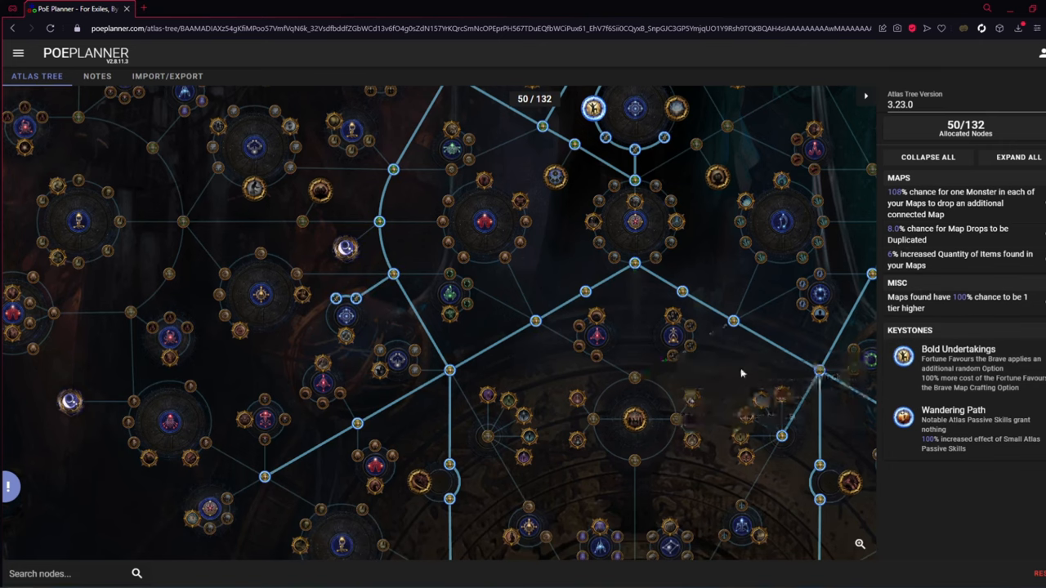
drag(742, 372, 587, 417)
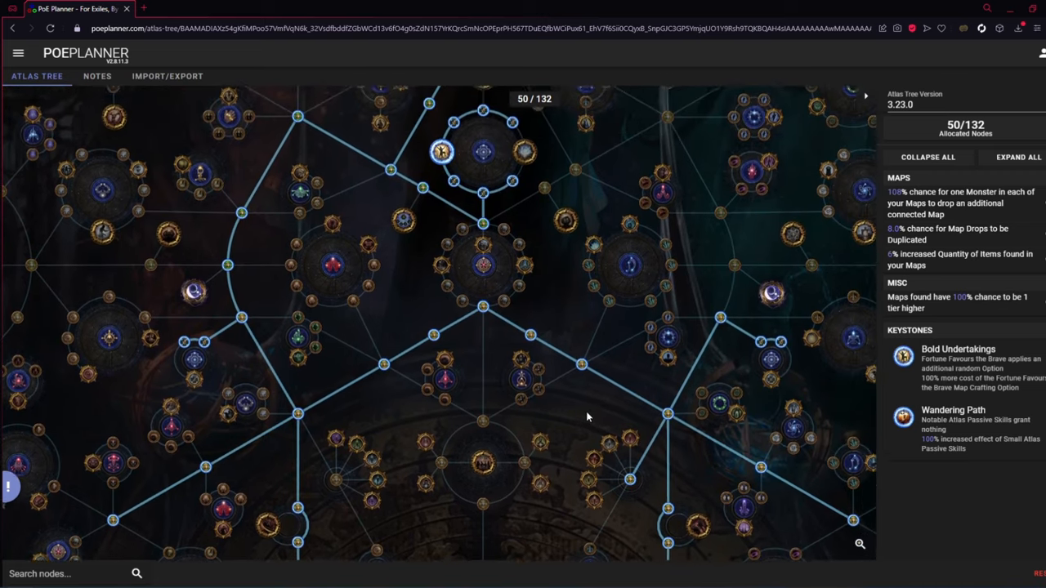
scroll(up, 3)
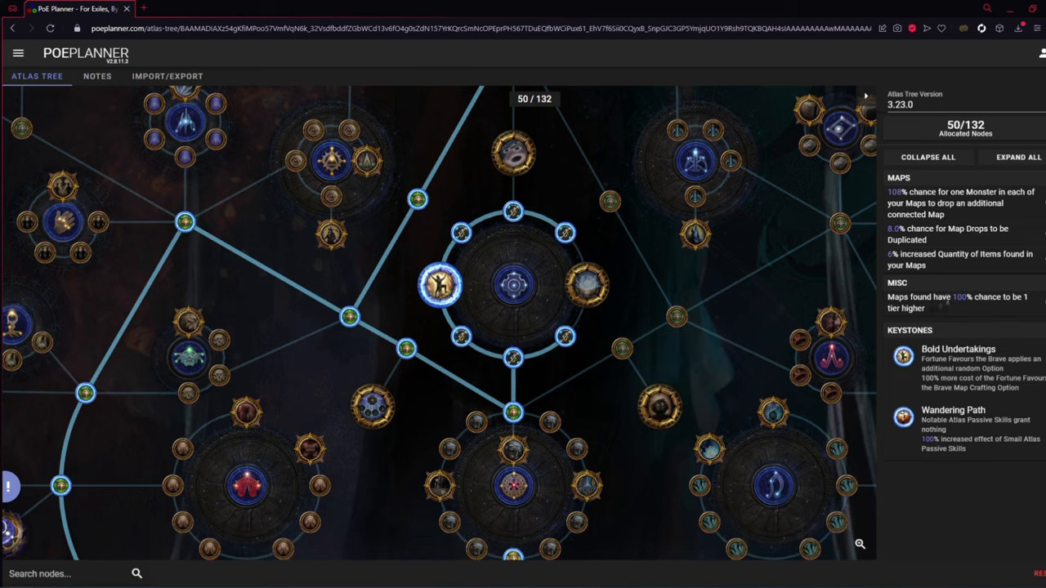
mouse_move(1038, 310)
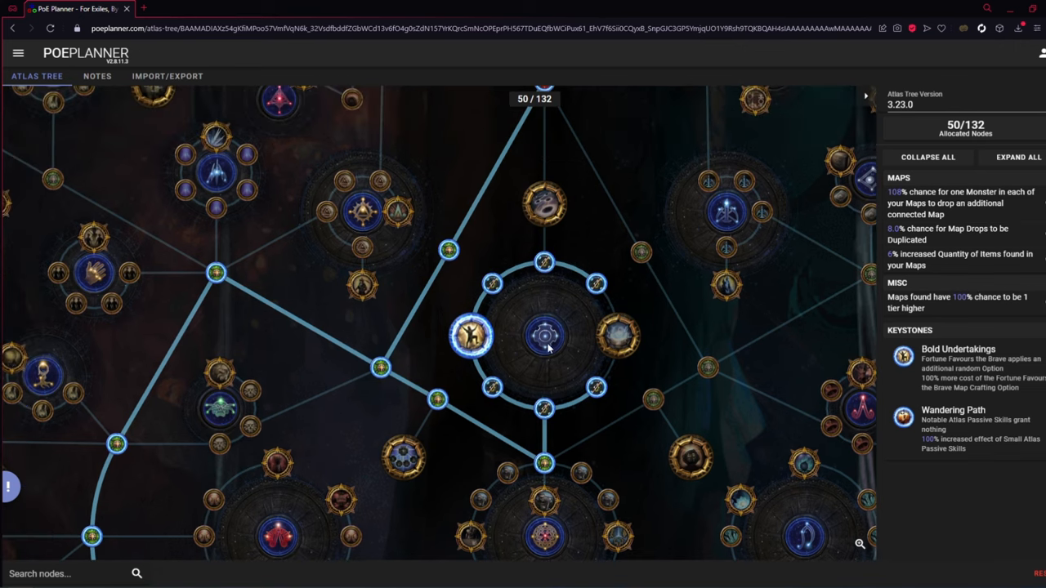
mouse_move(471, 343)
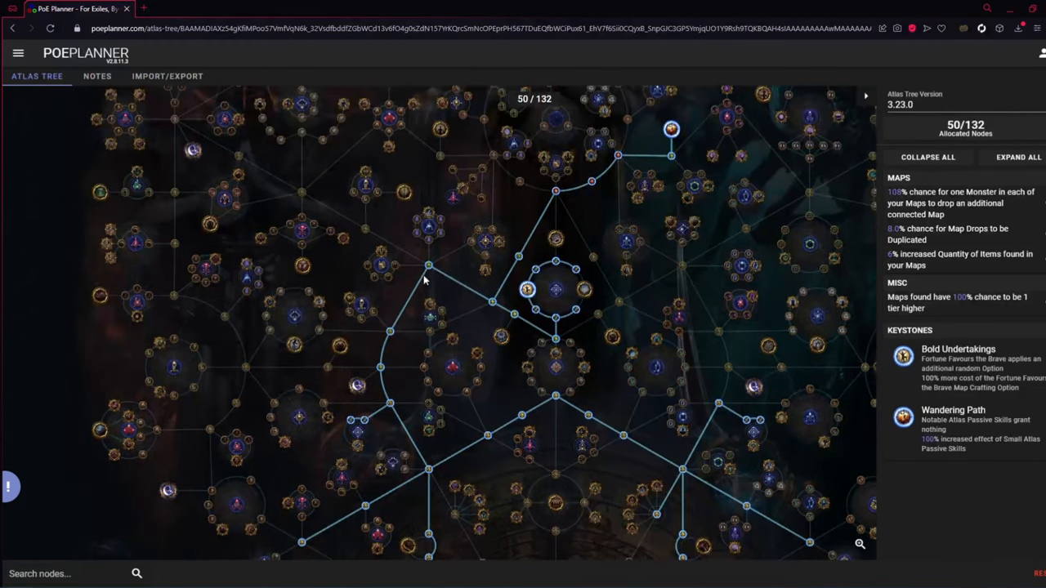
mouse_move(664, 363)
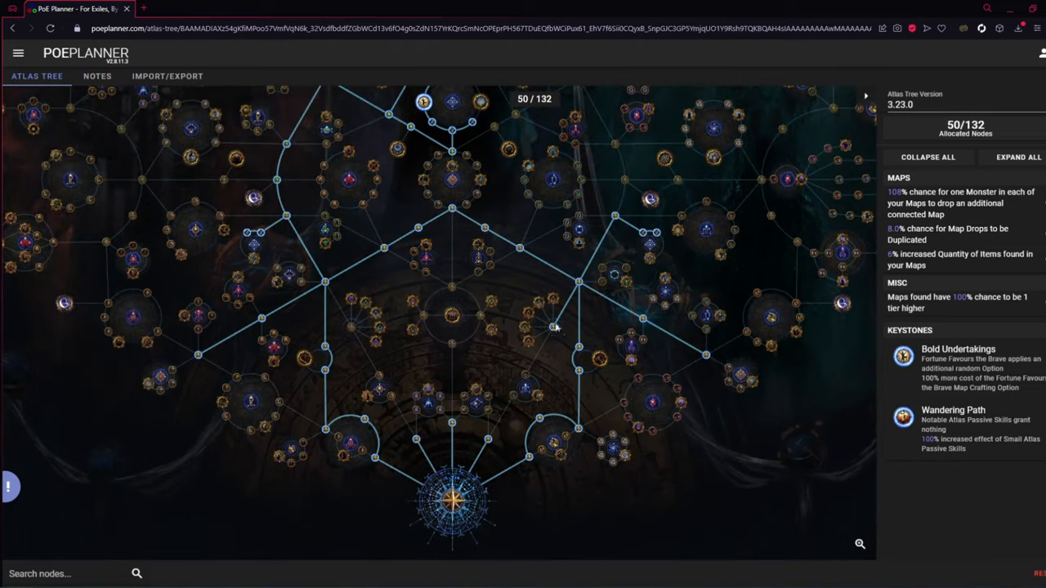
mouse_move(487, 461)
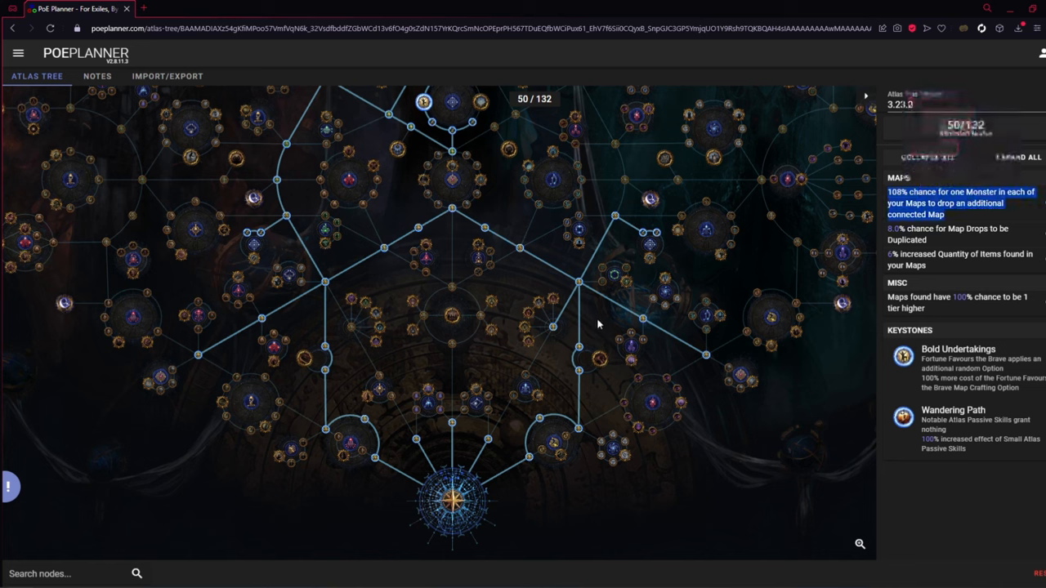
mouse_move(608, 330)
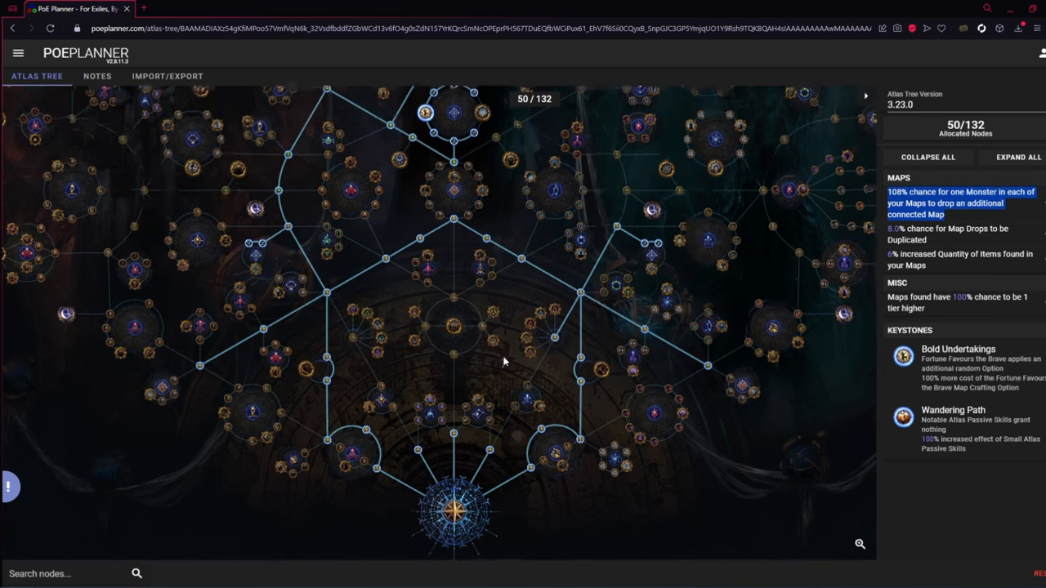
mouse_move(493, 374)
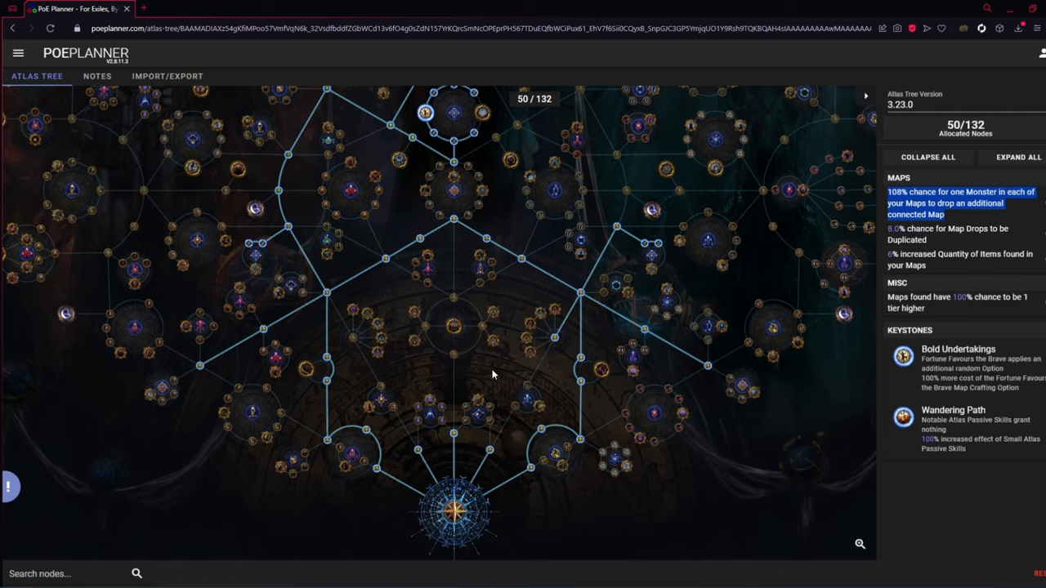
mouse_move(500, 366)
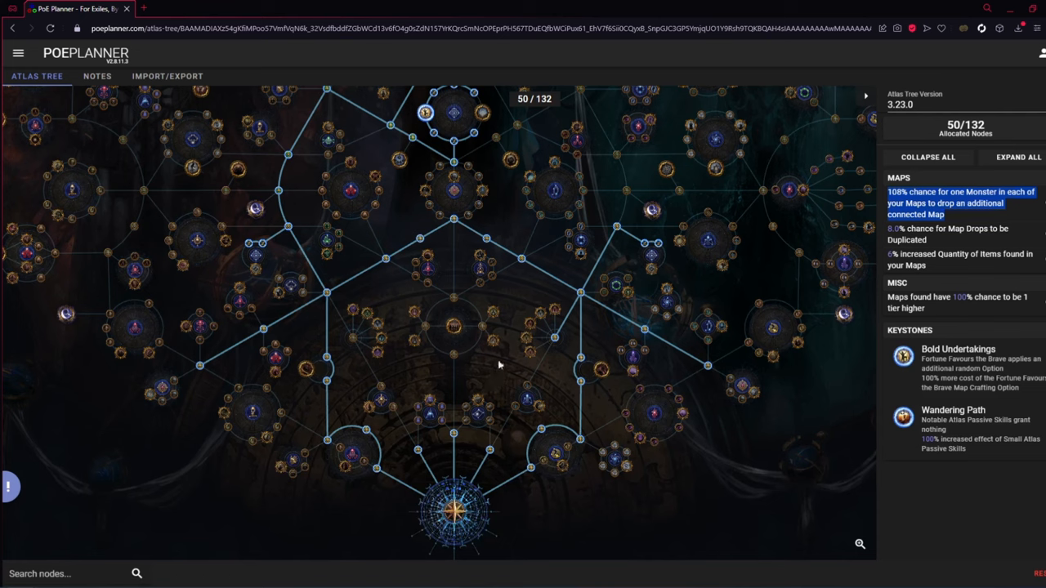
mouse_move(500, 366)
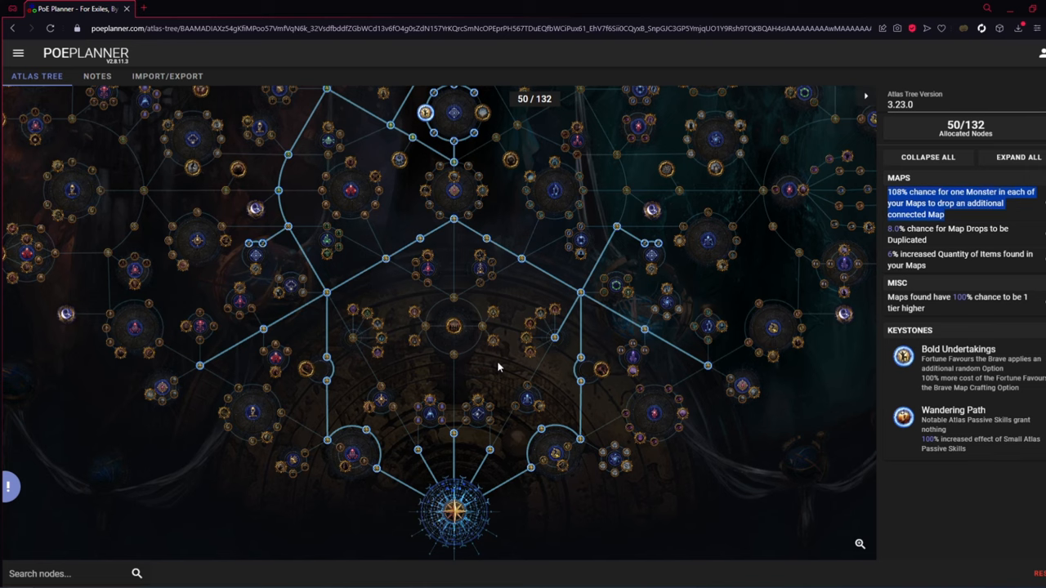
mouse_move(497, 371)
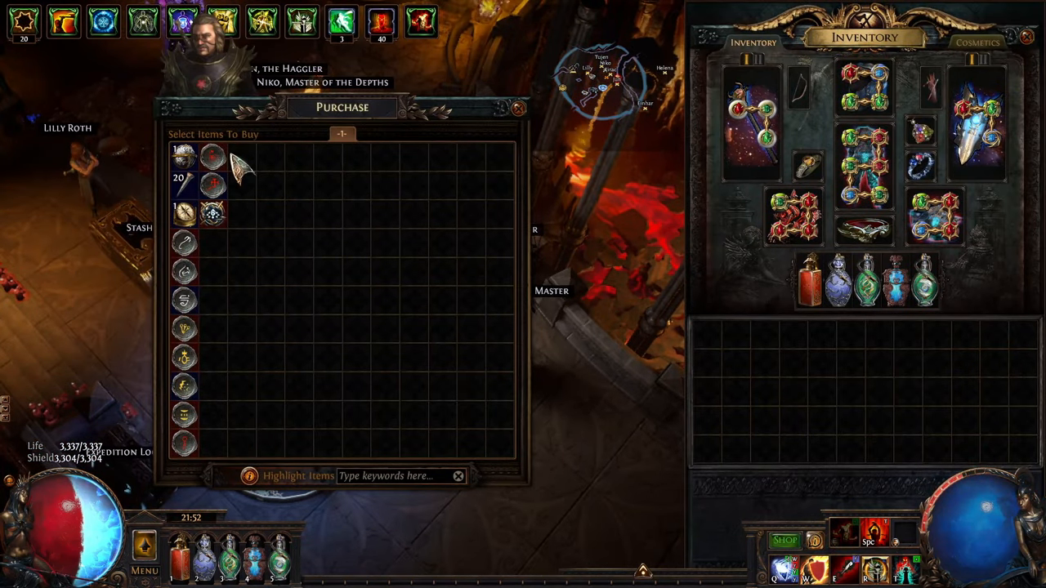
mouse_move(185, 245)
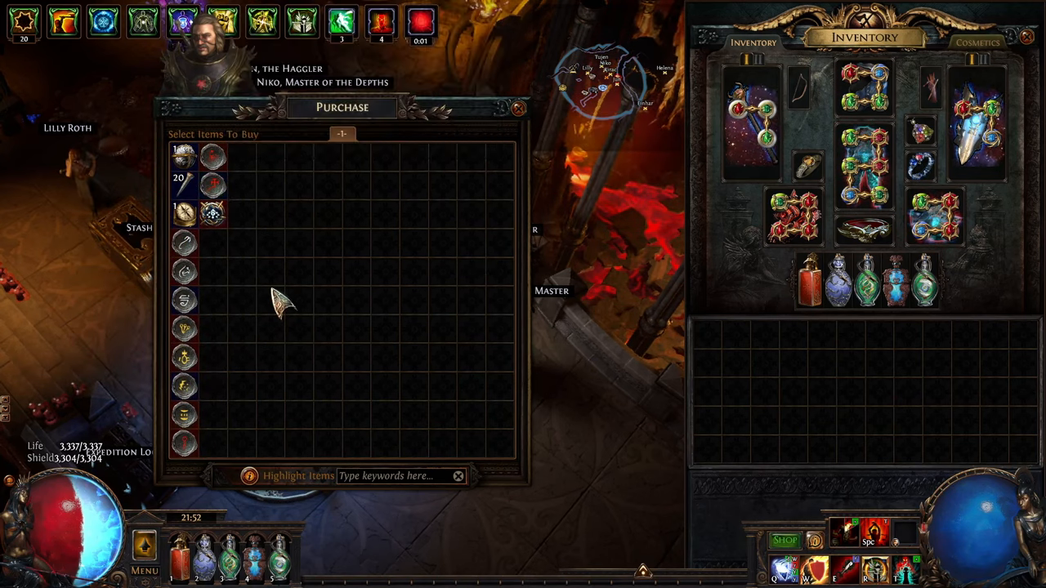
- Leave the vendor purchase window so Commander Kirac's dialogue menu returns
key(Escape)
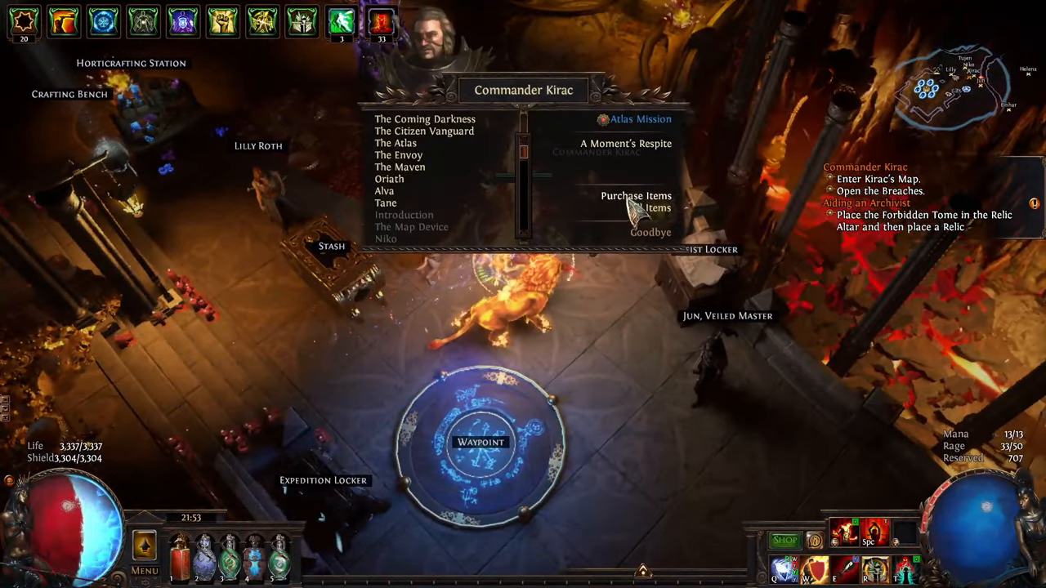
- Choose Kirac's Atlas Mission option to show his mission map selection
click(635, 196)
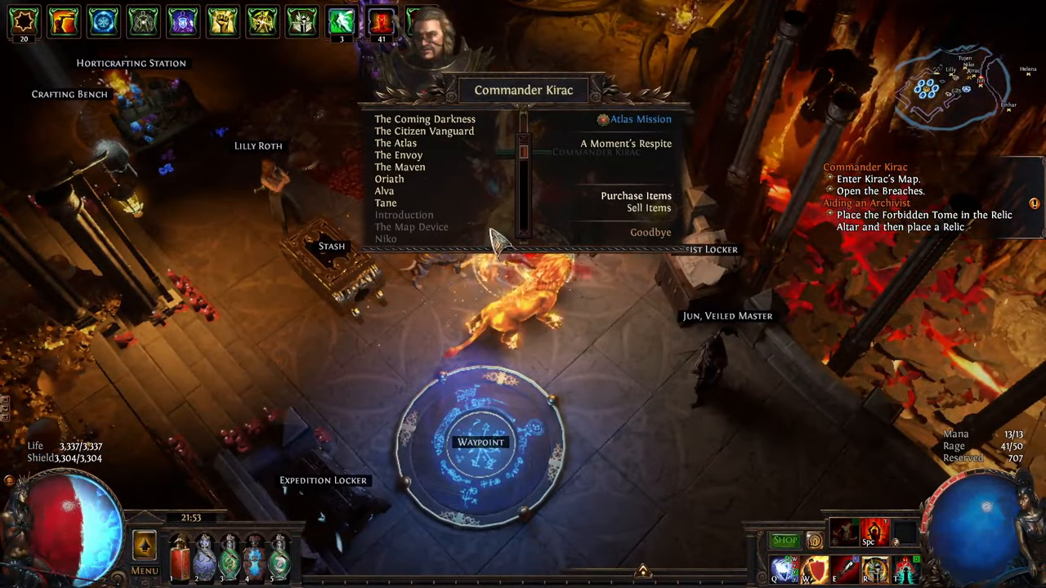
click(636, 196)
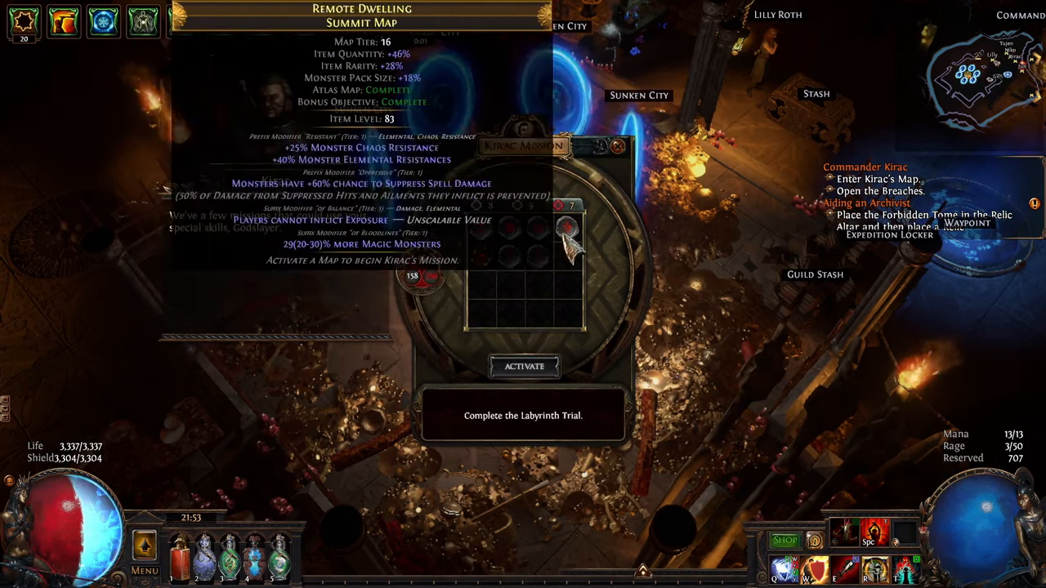
- Inspect the Remote Dwelling, Forgotten Crate and Agony Secrets mission maps for Atlas completion status
click(523, 366)
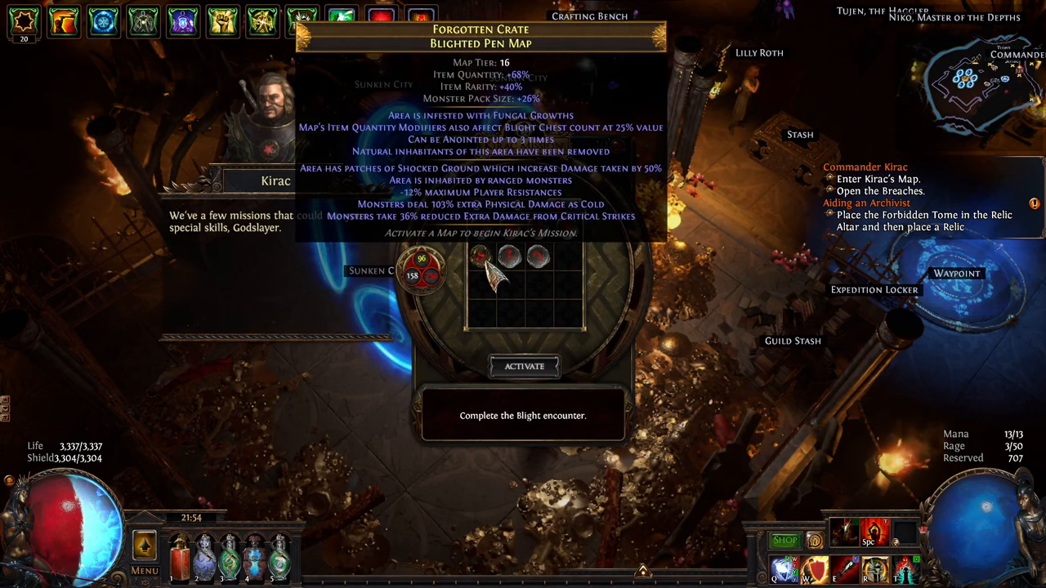
click(523, 366)
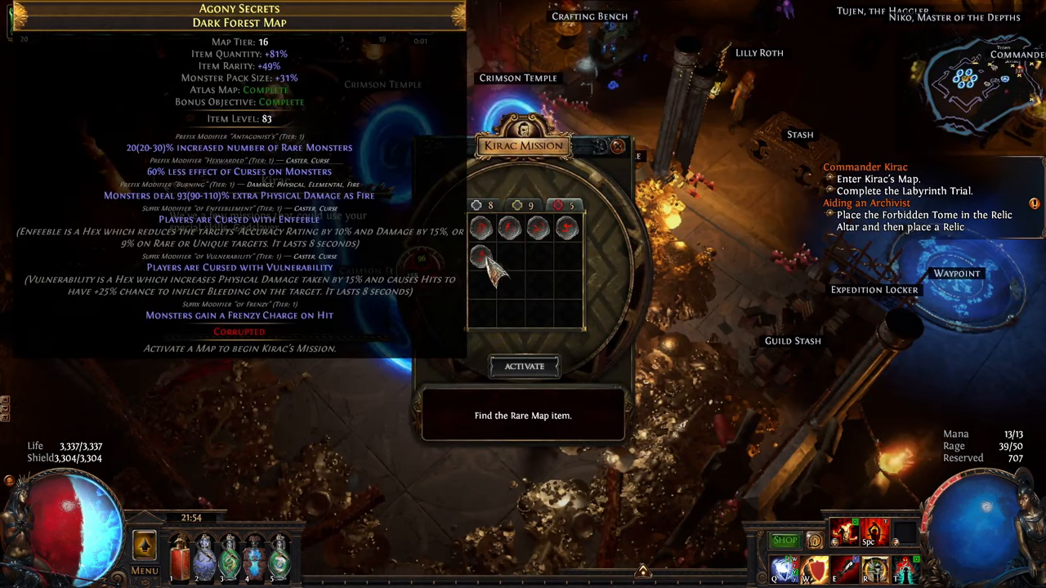
click(523, 366)
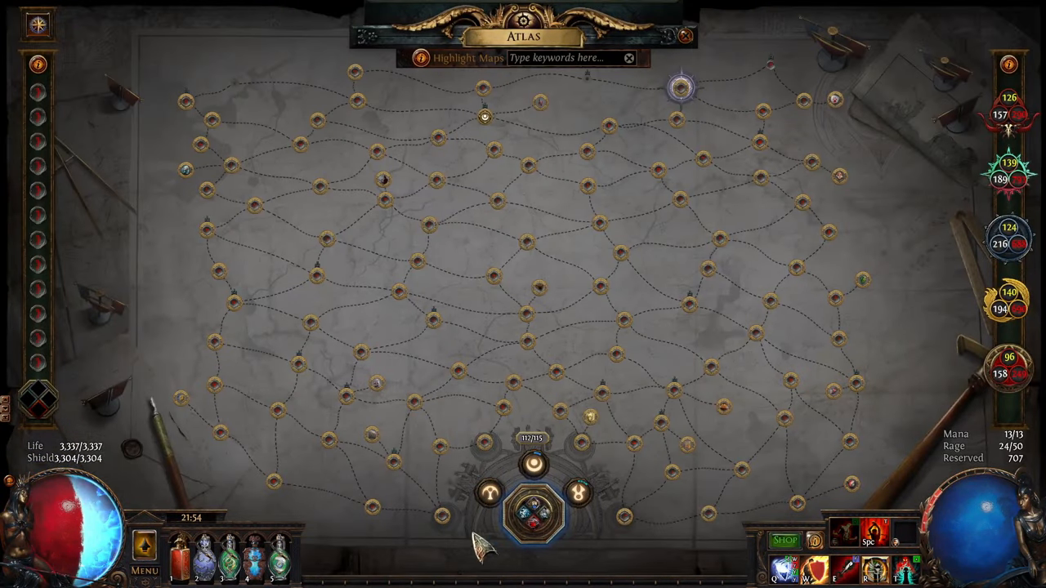
- Switch from Path of Exile back to PoE Planner showing 50 of 132 points
key(alt+tab)
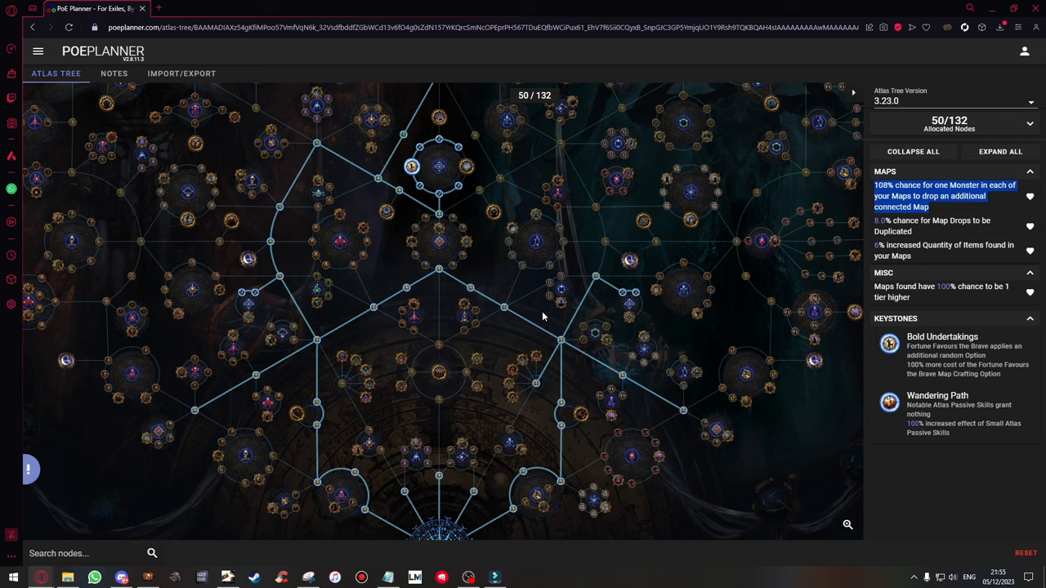
mouse_move(580, 320)
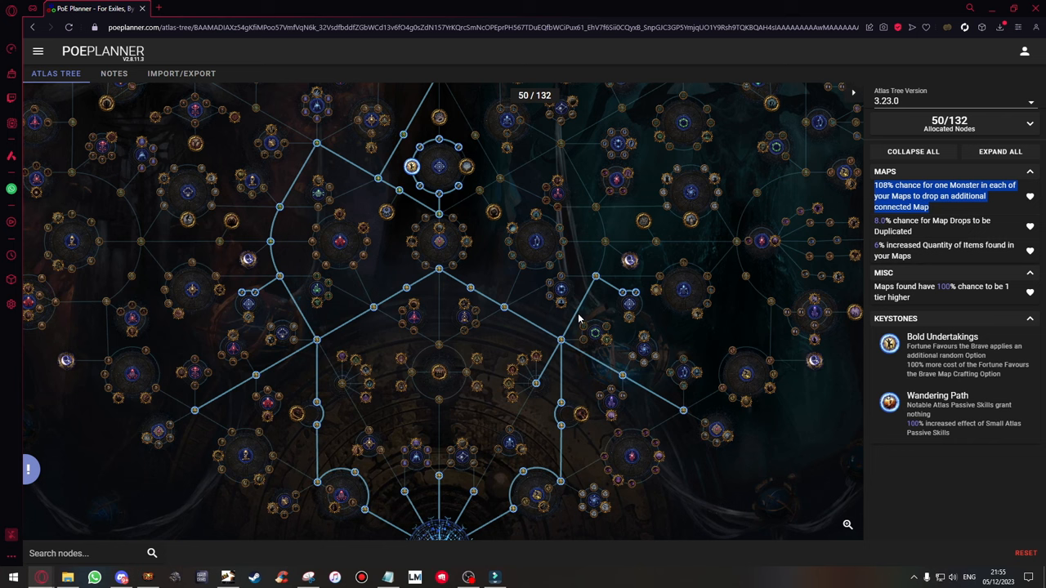